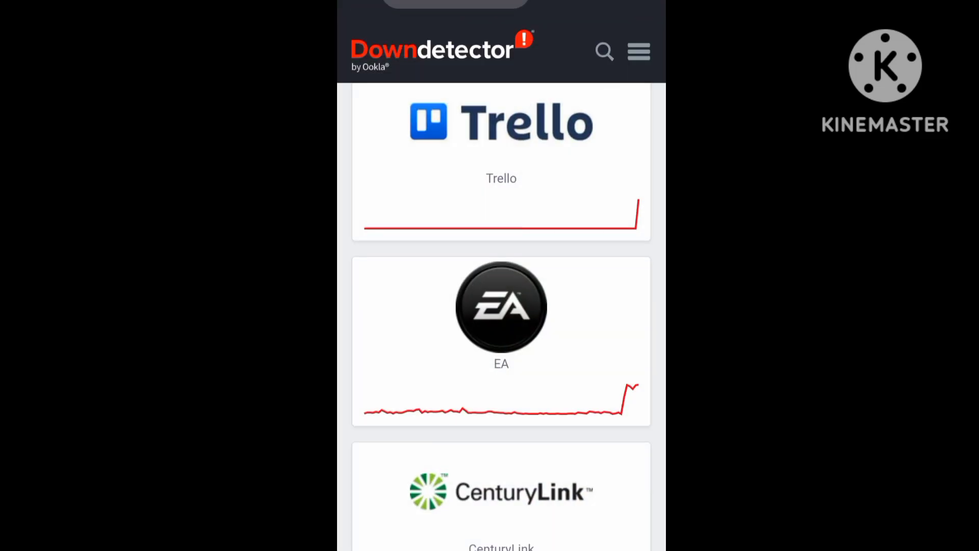
Scroll EA's status page past the outage chart and problems (69% server connection) to social media reports.
{"action": "key", "text": "HOME"}
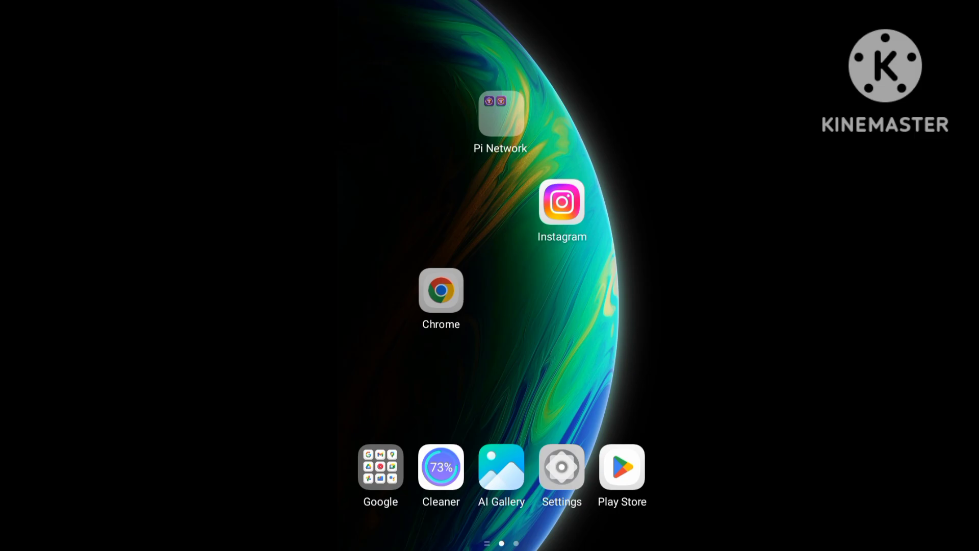
{"action": "left_click", "coordinate": [441, 292]}
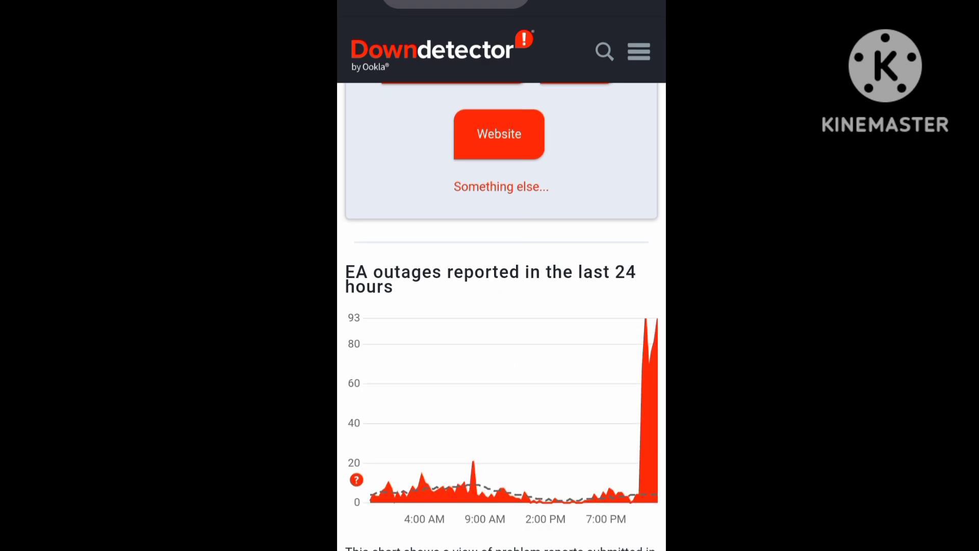
{"action": "scroll", "scroll_direction": "down", "scroll_amount": 3}
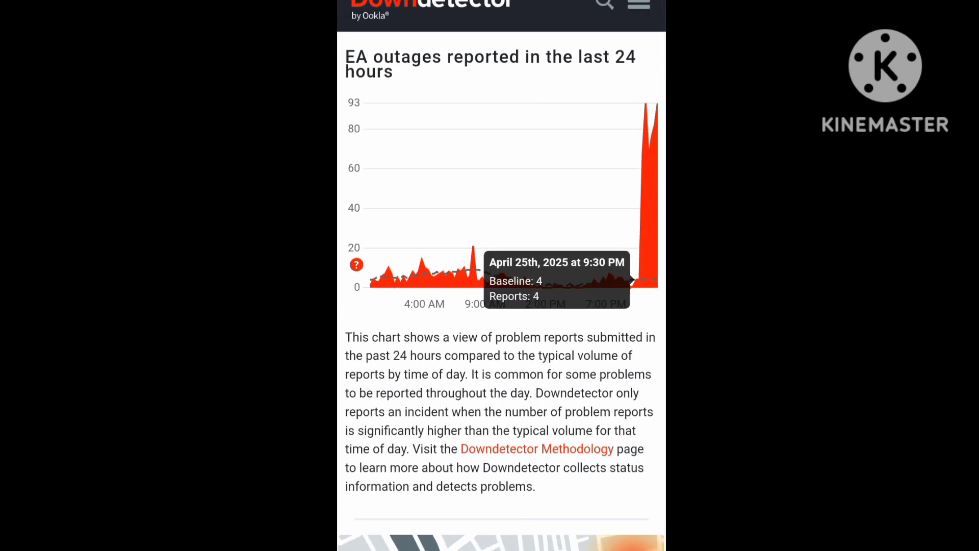
{"action": "scroll", "scroll_direction": "down", "scroll_amount": 3}
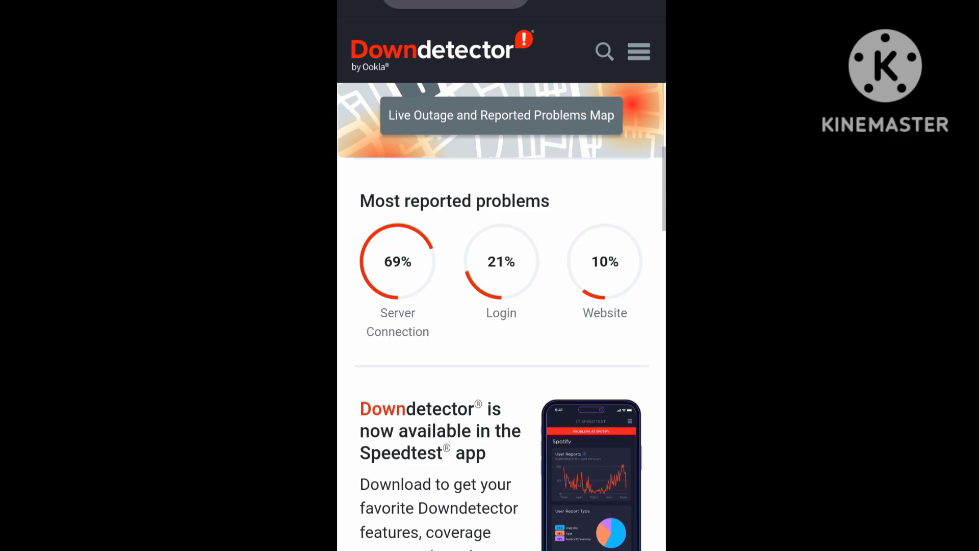
{"action": "scroll", "scroll_direction": "down", "scroll_amount": 3}
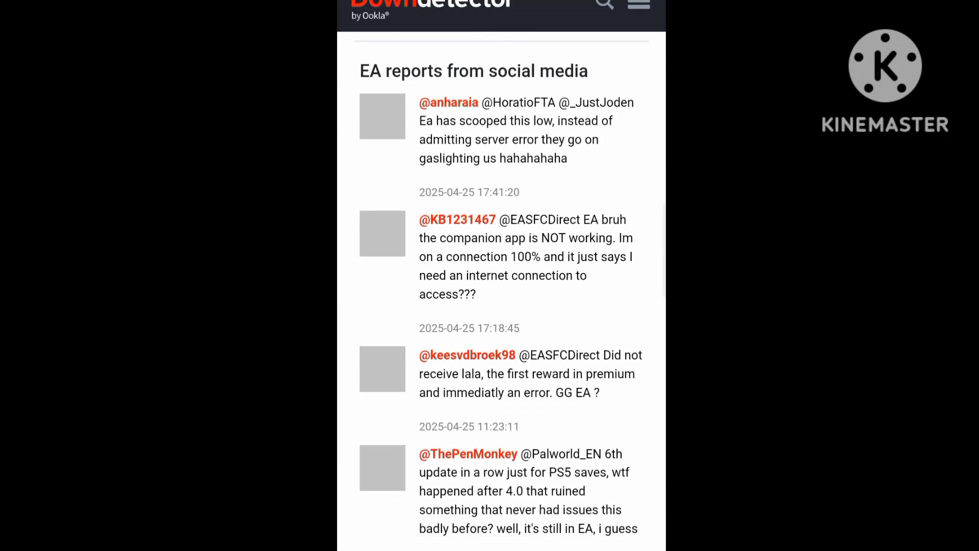